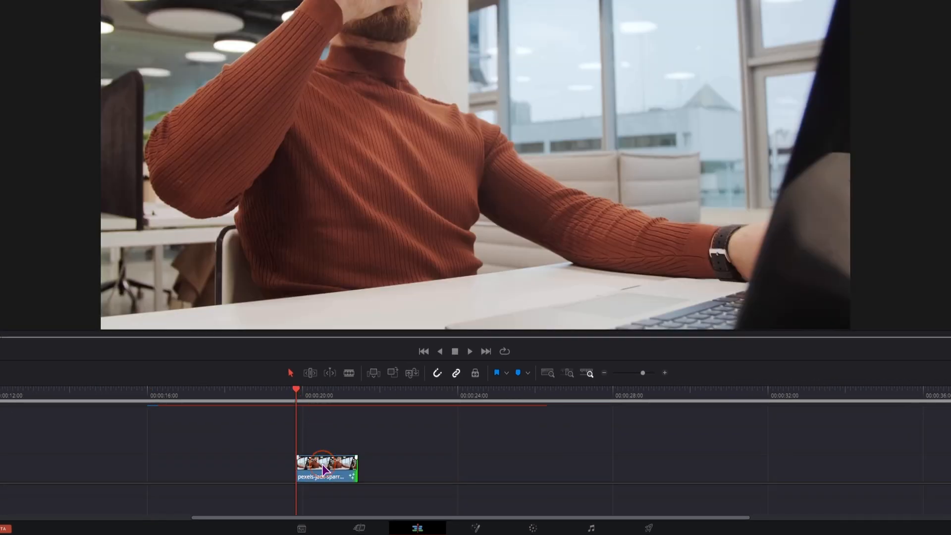
Open the desk clip in the Fusion page with MediaIn wired straight to MediaOut.
{"action": "left_click", "coordinate": [475, 528]}
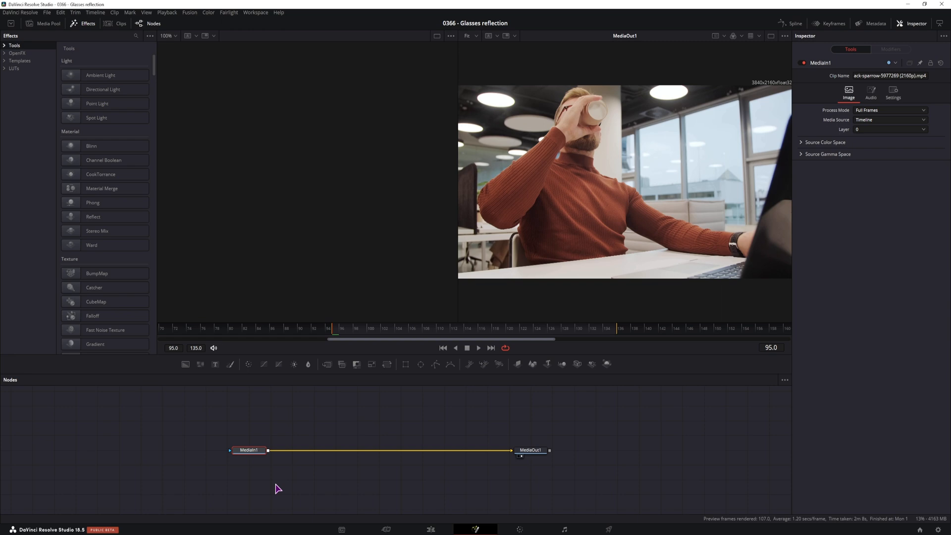
Insert a Magic Mask between MediaIn1 and MediaOut1 that isolates the man on transparency.
{"action": "key", "text": "ctrl+space"}
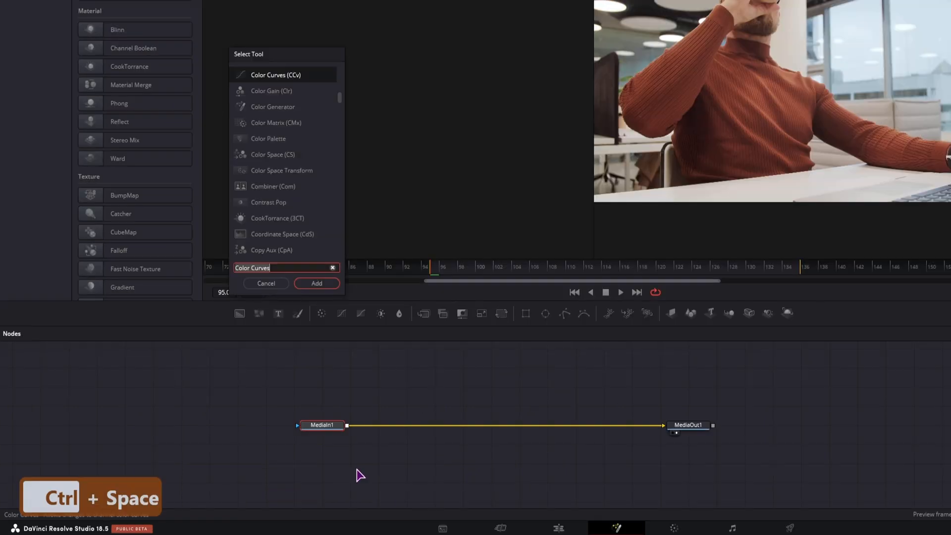
{"action": "type", "text": "magiv"}
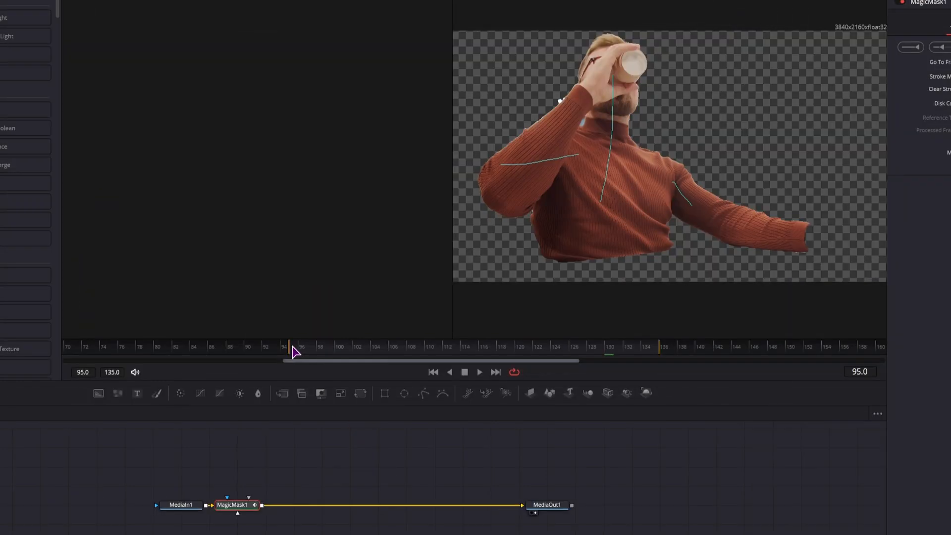
{"action": "left_click", "coordinate": [509, 347]}
{"action": "type", "text": "color"}
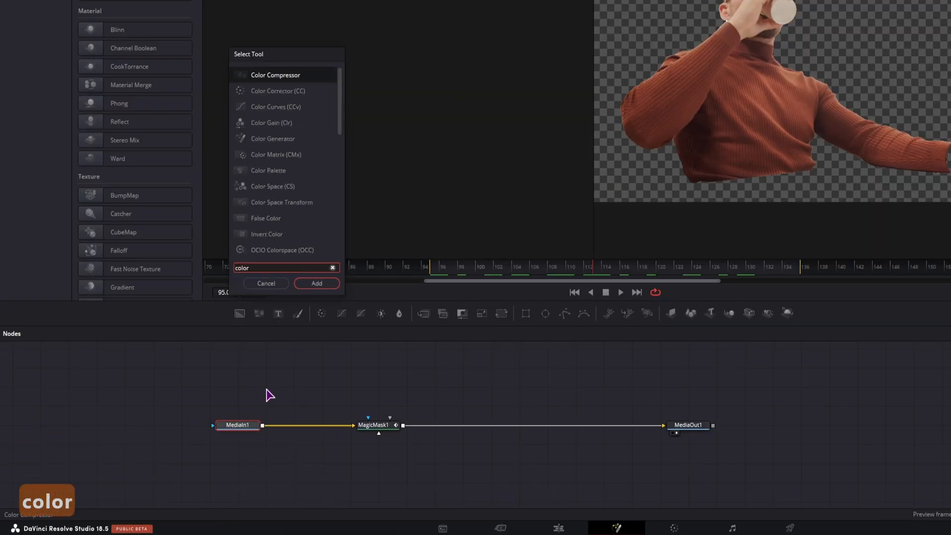
Add Color Curves before MagicMask1 and shape an S-curve for stronger contrast.
{"action": "type", "text": "Color Corrector"}
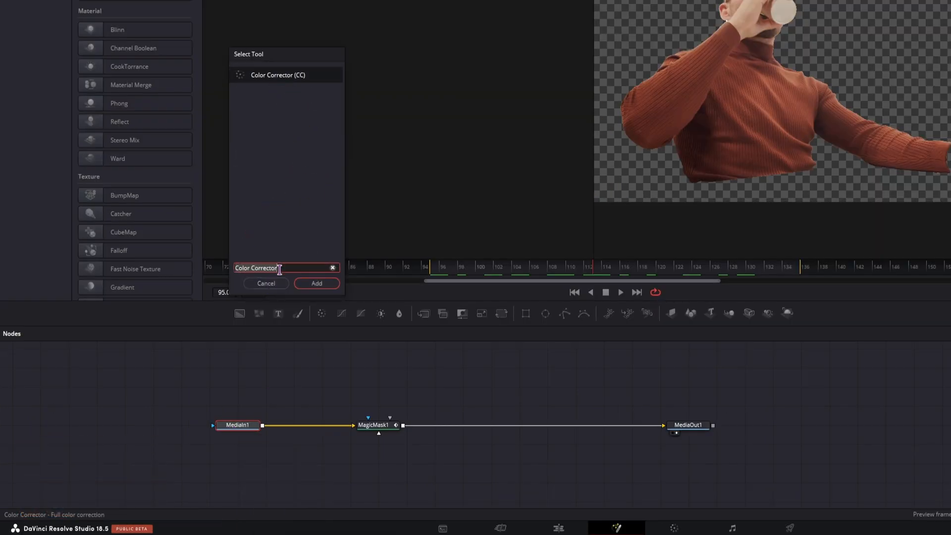
{"action": "type", "text": "cu"}
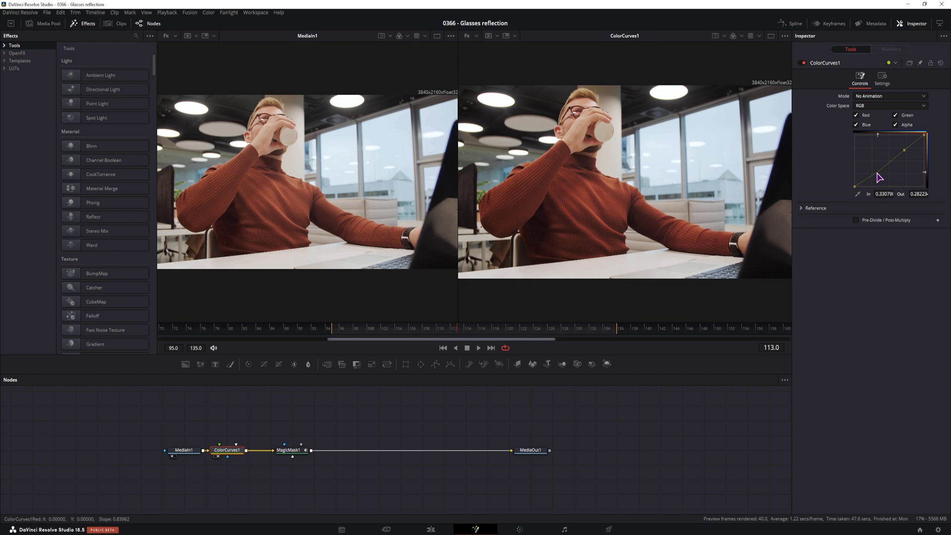
{"action": "left_click_drag", "start_coordinate": [881, 177], "coordinate": [903, 151]}
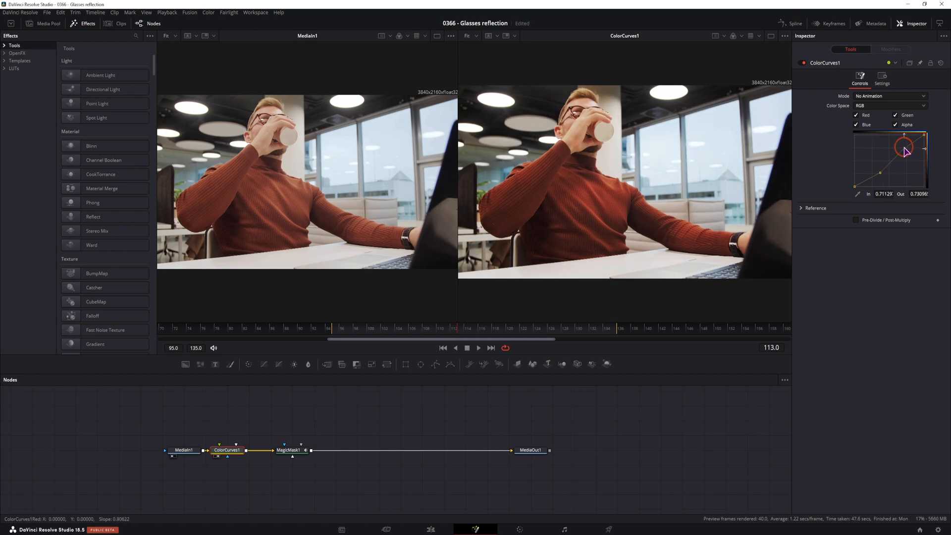
{"action": "left_click_drag", "start_coordinate": [904, 151], "coordinate": [904, 147]}
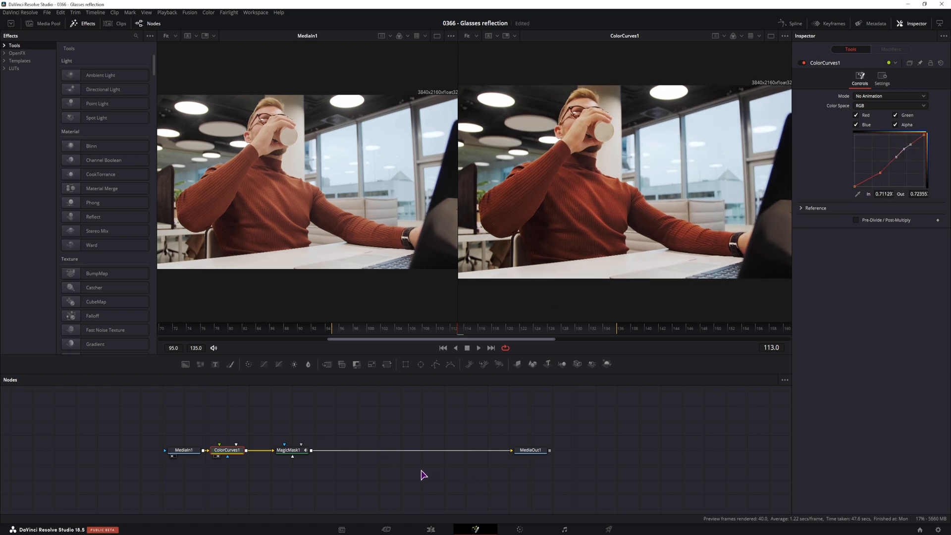
{"action": "left_click", "coordinate": [290, 450]}
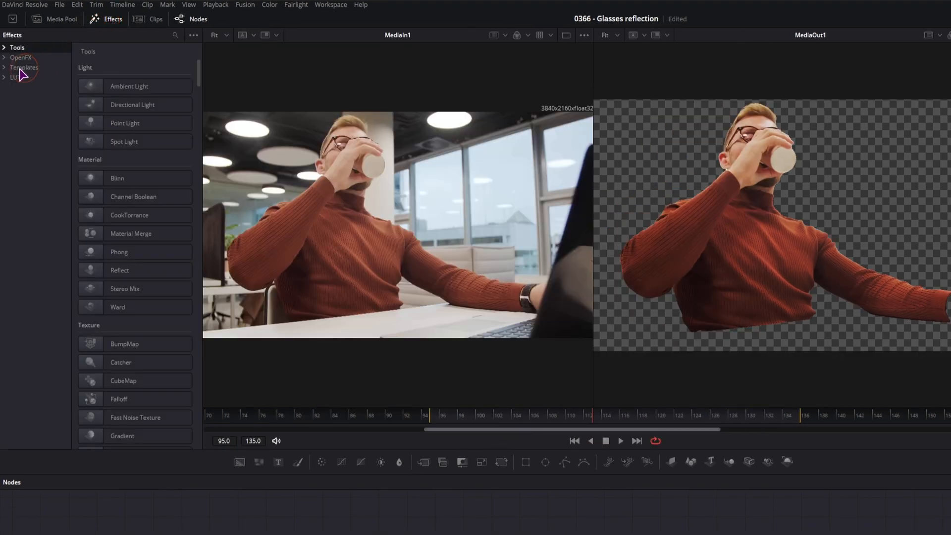
Branch the Paper Edge template off MagicMask1 and review its Border and Shadow settings.
{"action": "left_click", "coordinate": [4, 67]}
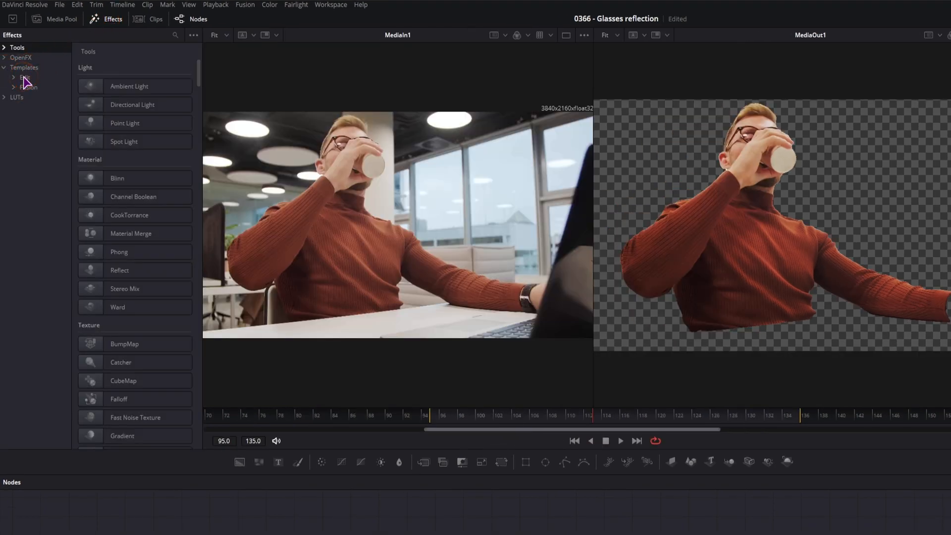
{"action": "left_click", "coordinate": [25, 77]}
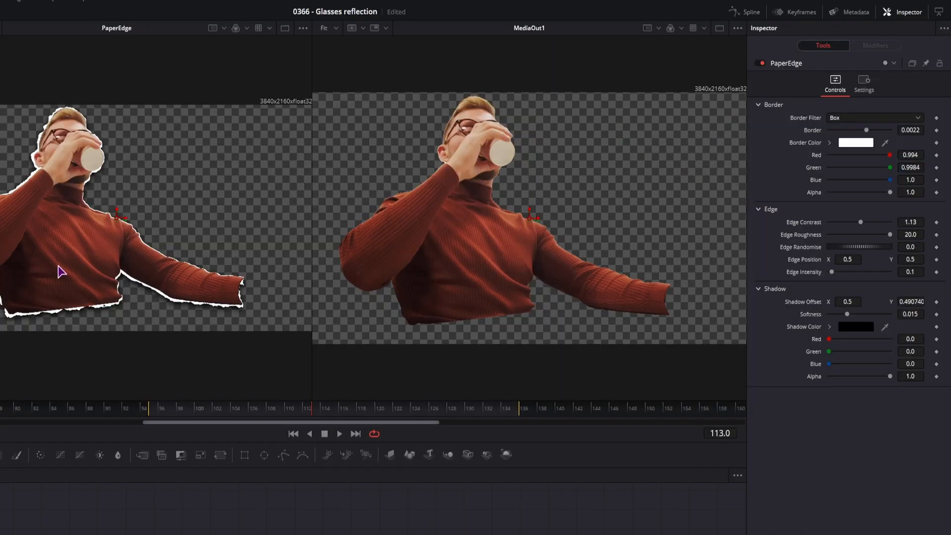
{"action": "mouse_move", "coordinate": [880, 349]}
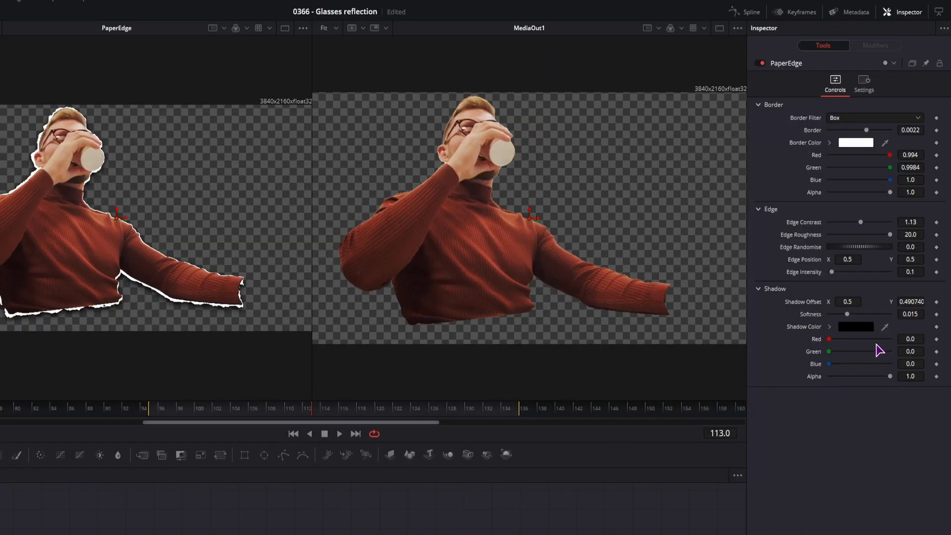
{"action": "left_click_drag", "start_coordinate": [847, 314], "coordinate": [891, 314]}
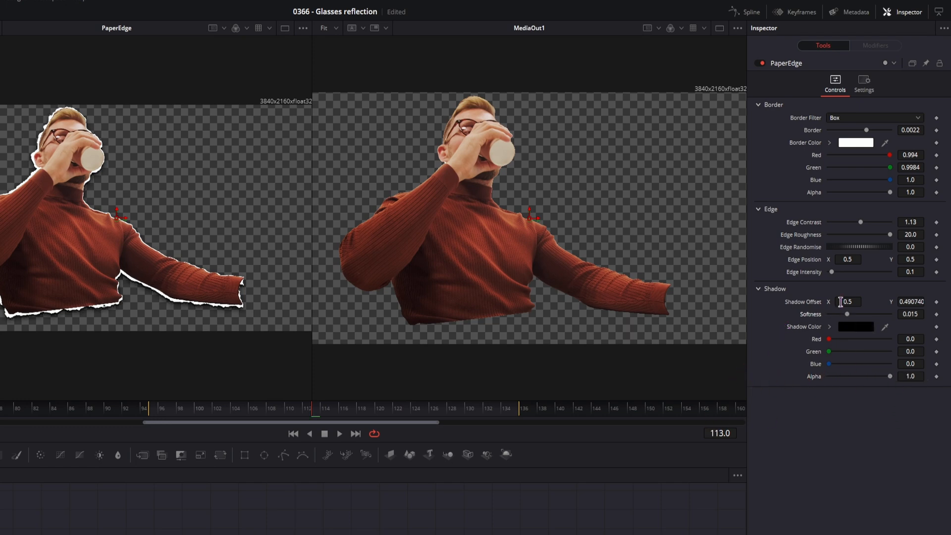
{"action": "left_click_drag", "start_coordinate": [865, 130], "coordinate": [865, 129]}
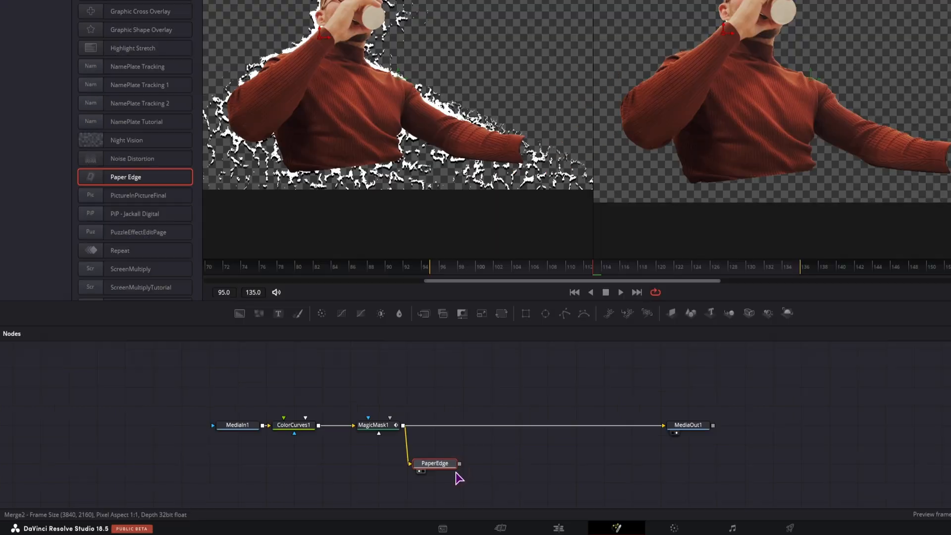
Feed PaperEdge into a Bitmap matte filled with detailed, high-contrast Fast Noise, keyframing its Center Y.
{"action": "type", "text": "bi"}
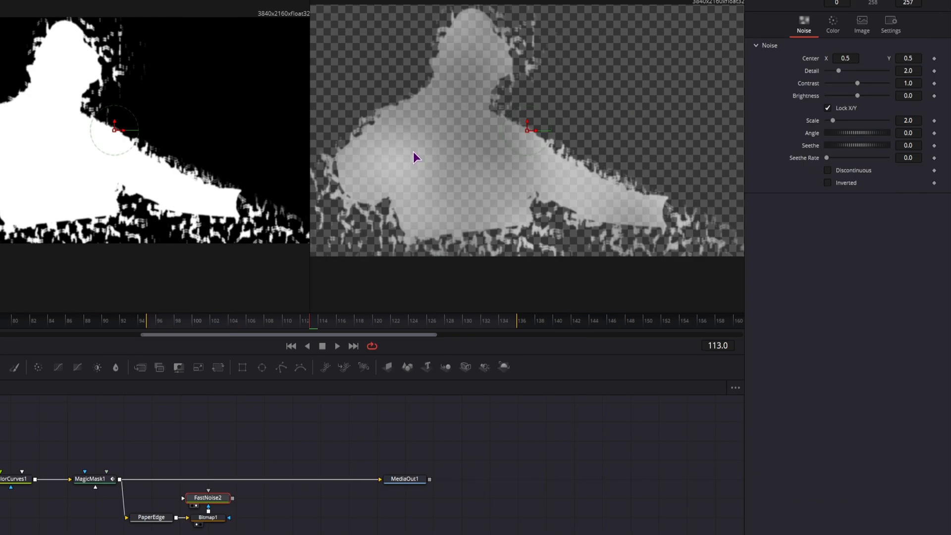
{"action": "left_click_drag", "start_coordinate": [838, 70], "coordinate": [853, 70]}
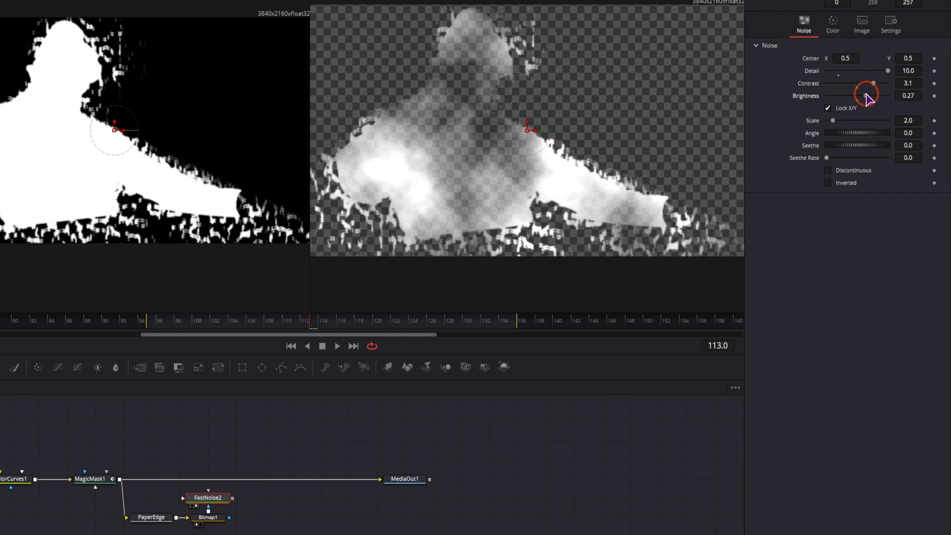
{"action": "left_click_drag", "start_coordinate": [868, 96], "coordinate": [857, 120]}
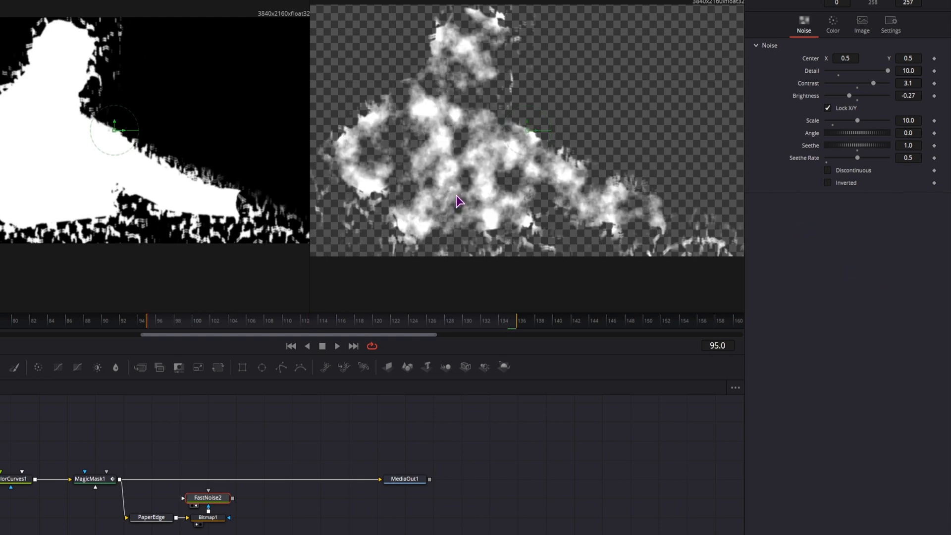
{"action": "mouse_move", "coordinate": [463, 217]}
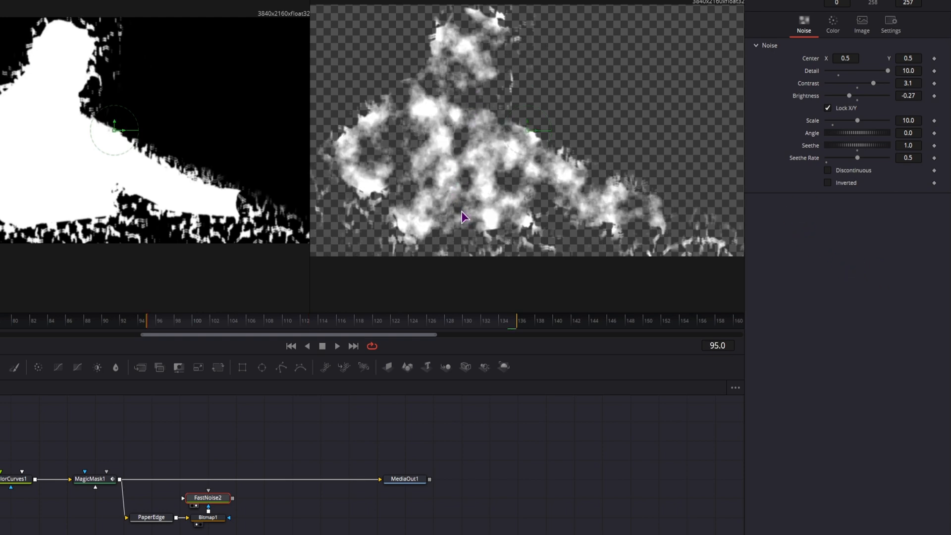
{"action": "mouse_move", "coordinate": [687, 227]}
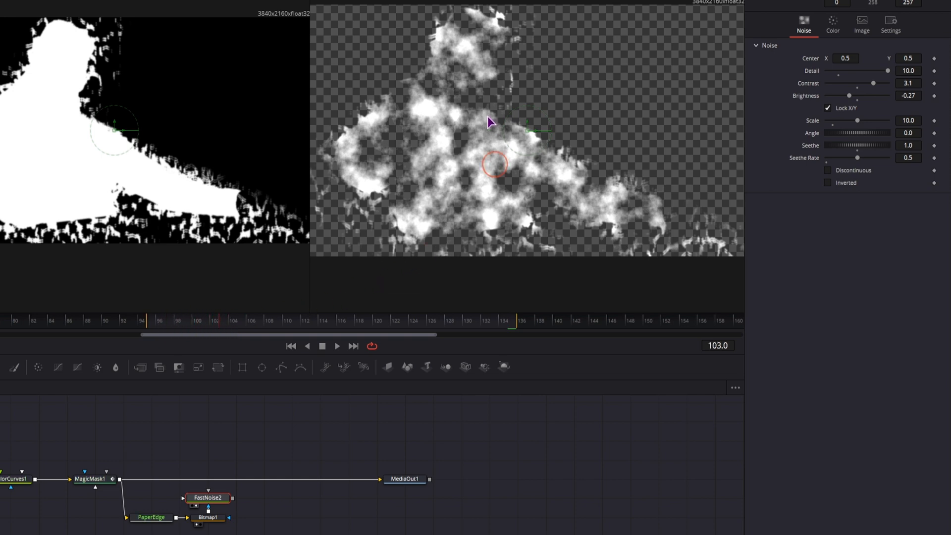
{"action": "left_click", "coordinate": [147, 320]}
{"action": "type", "text": "1"}
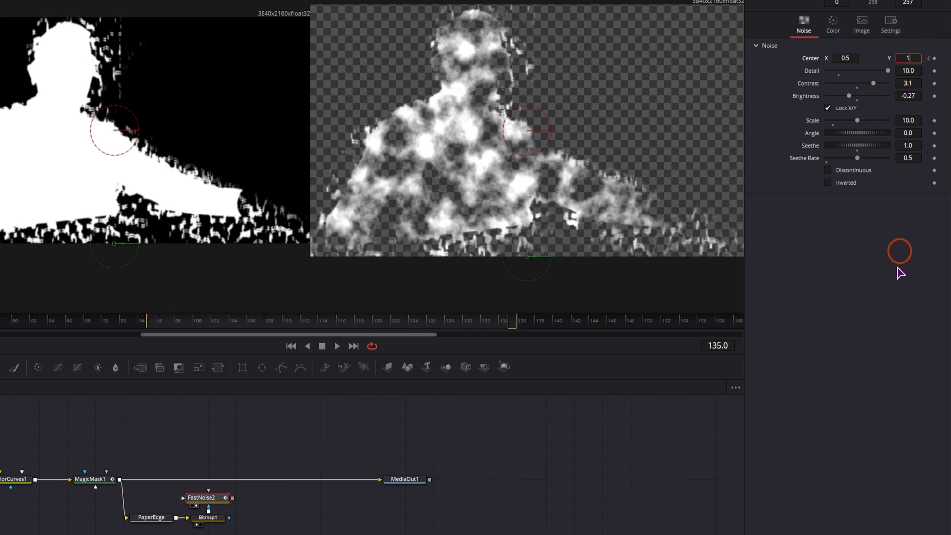
{"action": "left_click", "coordinate": [150, 321]}
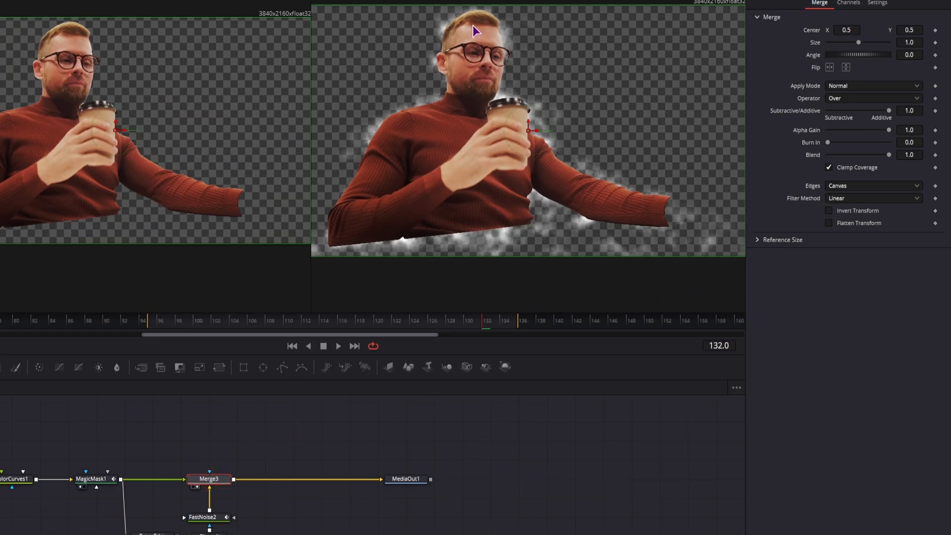
Merge FastNoise2 over the masked man and tint the noise yellow in its Color controls.
{"action": "left_click", "coordinate": [204, 517]}
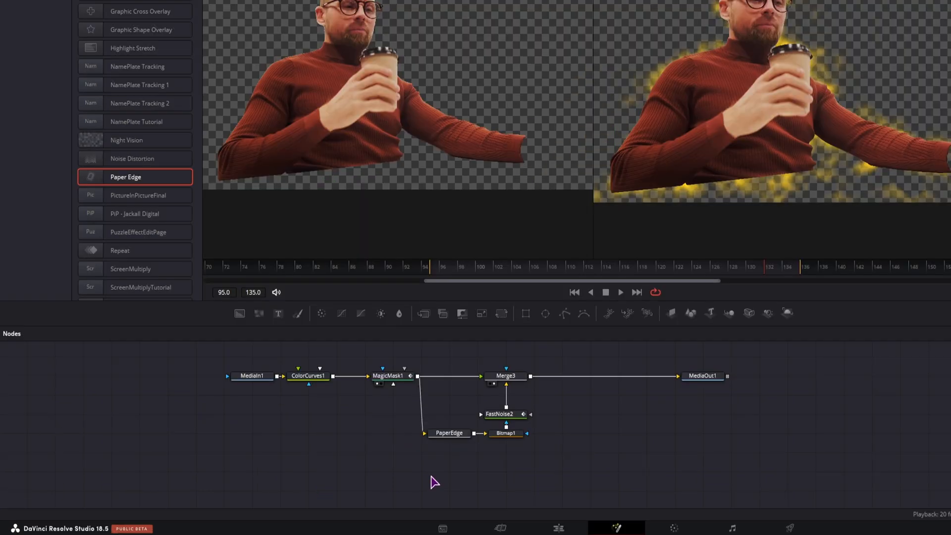
Add EdgeDetect1 with grayscale edges, widened, brightened, gamma-raised and blurred.
{"action": "type", "text": "ed"}
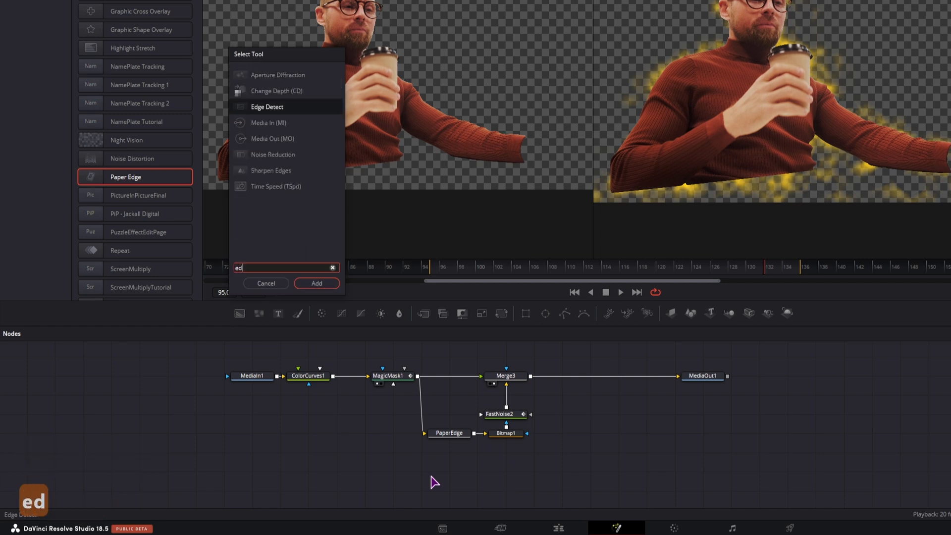
{"action": "left_click", "coordinate": [315, 283]}
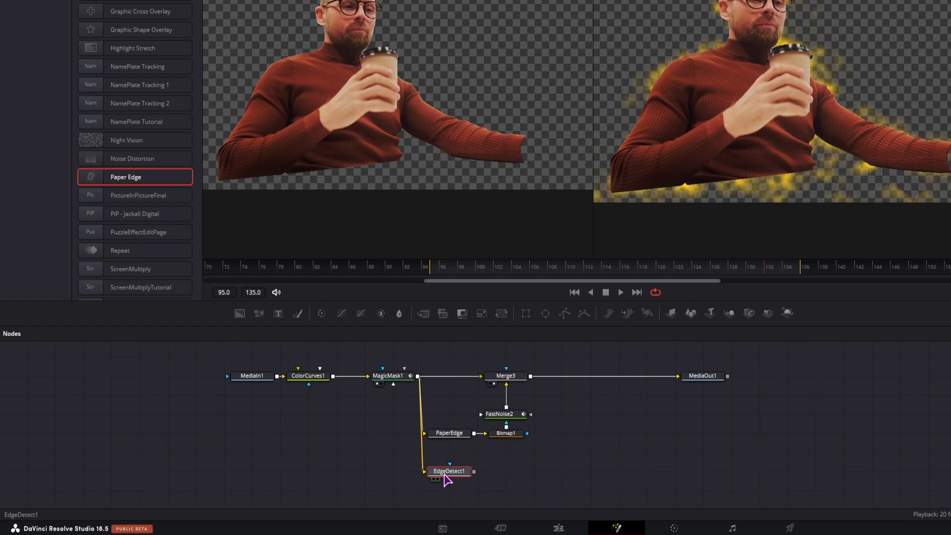
{"action": "double_click", "coordinate": [448, 471]}
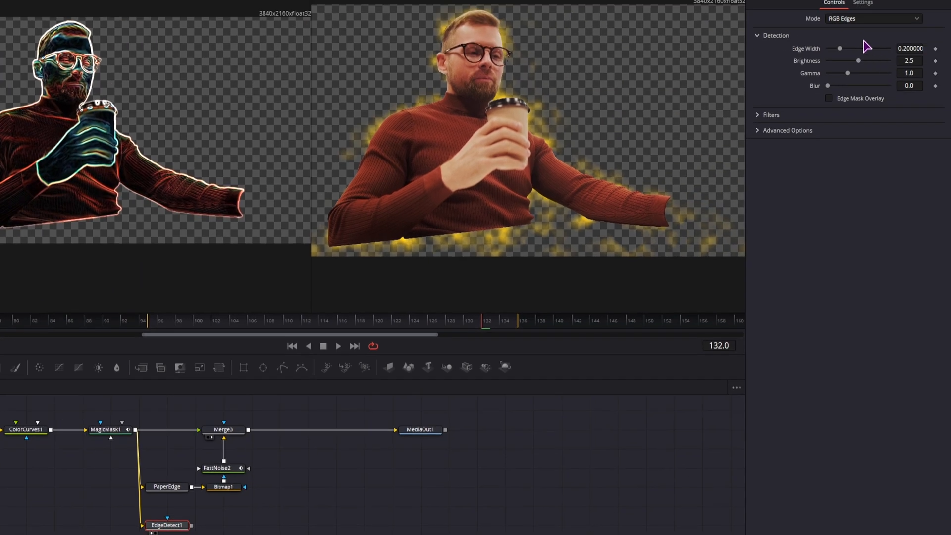
{"action": "left_click", "coordinate": [874, 18]}
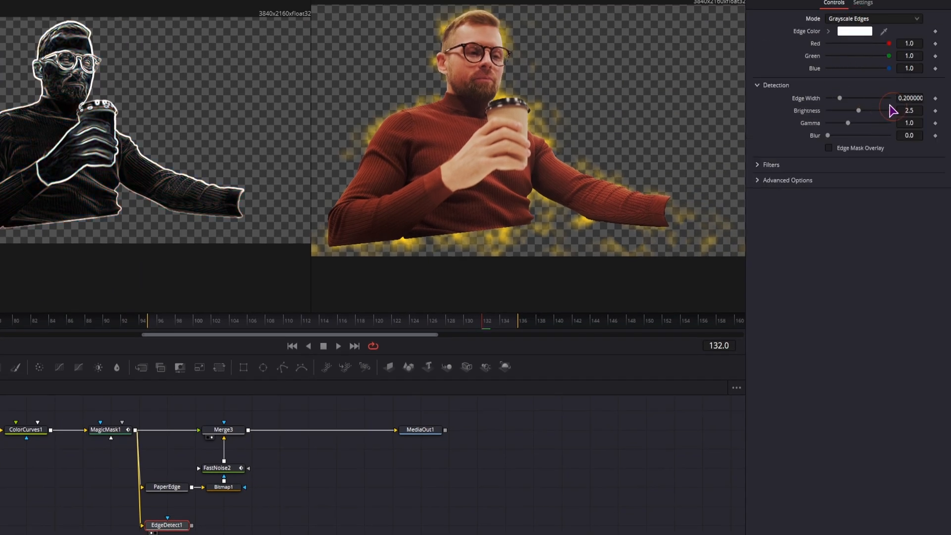
{"action": "left_click_drag", "start_coordinate": [840, 98], "coordinate": [859, 98]}
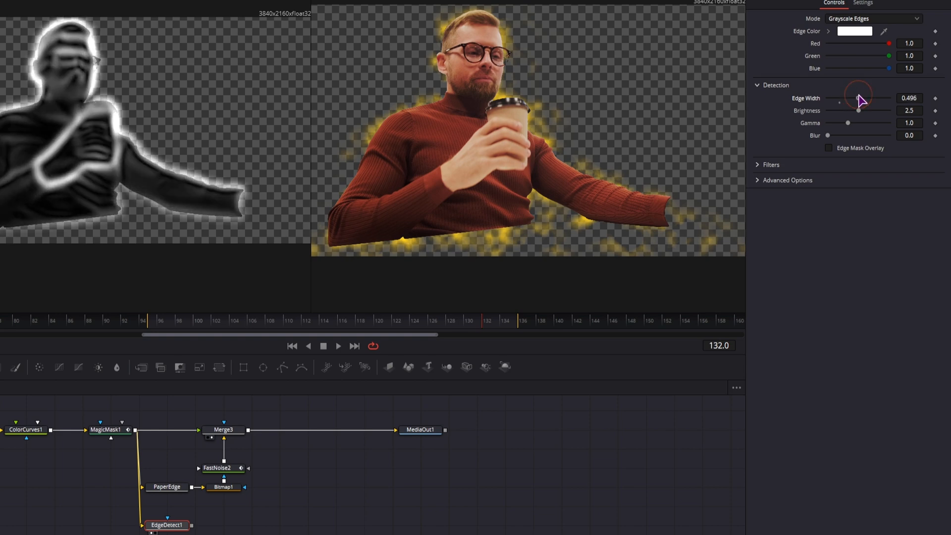
{"action": "left_click_drag", "start_coordinate": [860, 98], "coordinate": [859, 113]}
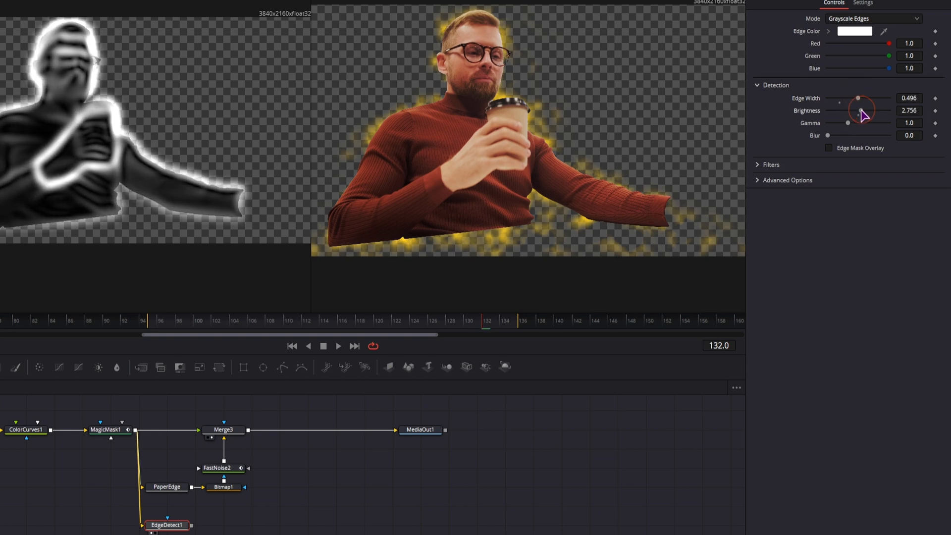
{"action": "left_click_drag", "start_coordinate": [861, 114], "coordinate": [866, 125]}
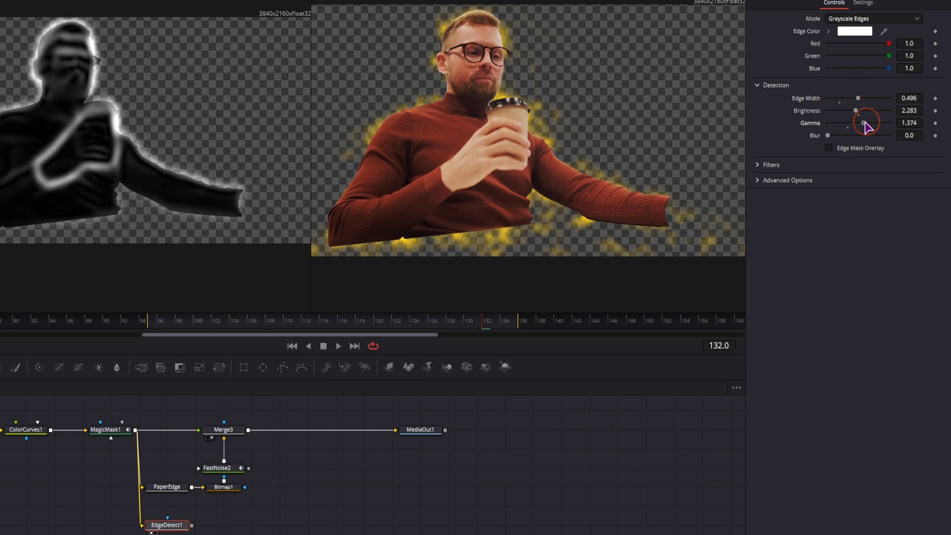
{"action": "left_click_drag", "start_coordinate": [864, 123], "coordinate": [855, 122]}
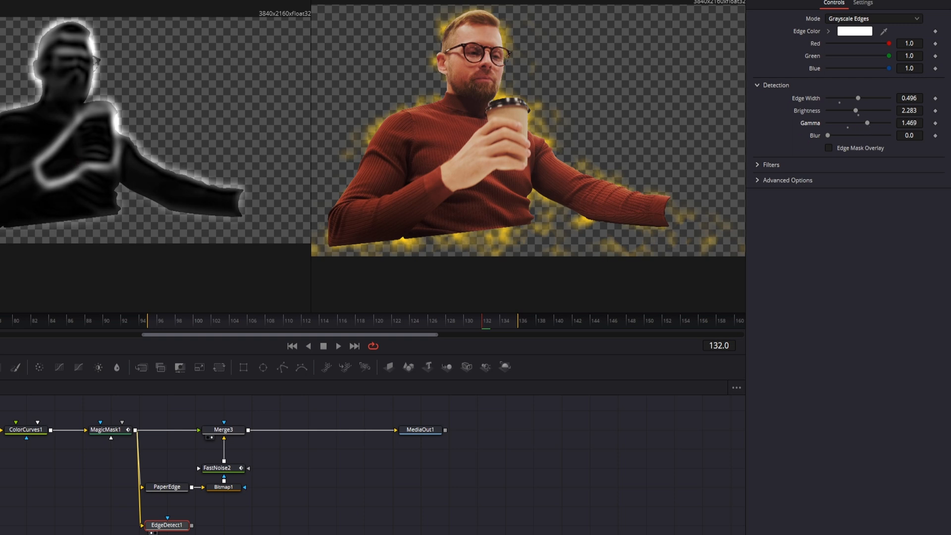
{"action": "left_click_drag", "start_coordinate": [826, 135], "coordinate": [873, 136]}
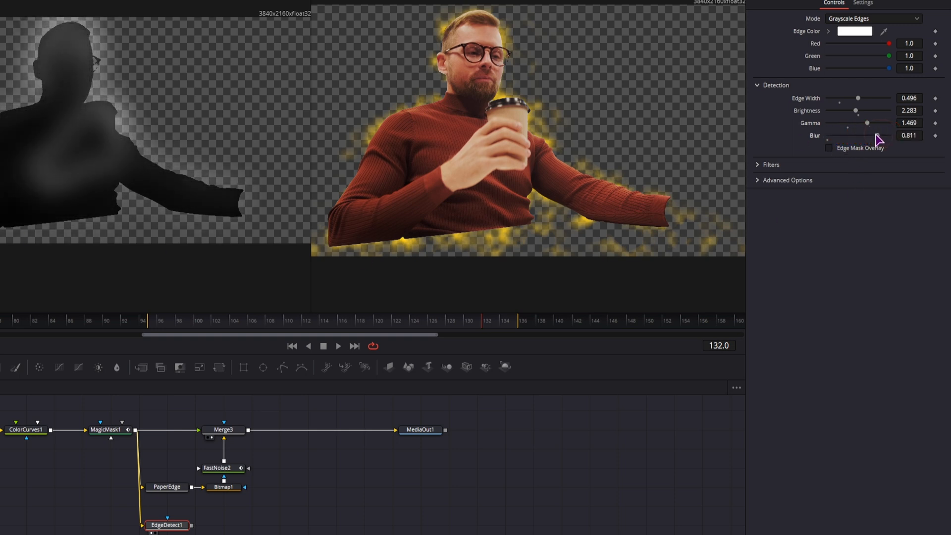
{"action": "left_click_drag", "start_coordinate": [874, 136], "coordinate": [860, 135]}
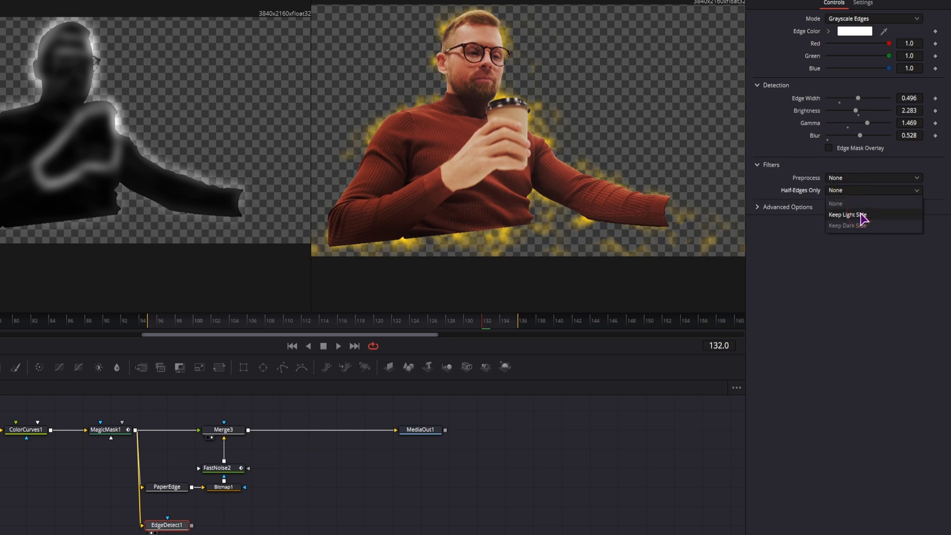
Set Half-Edges Only to Keep Light Side and feed the edges into Instance_FastNoise2.
{"action": "left_click", "coordinate": [847, 214]}
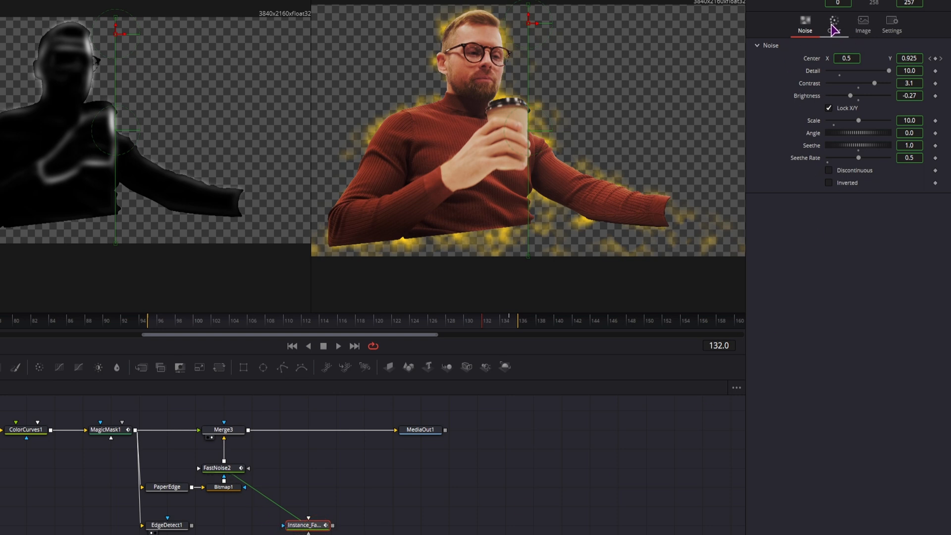
{"action": "left_click", "coordinate": [833, 25]}
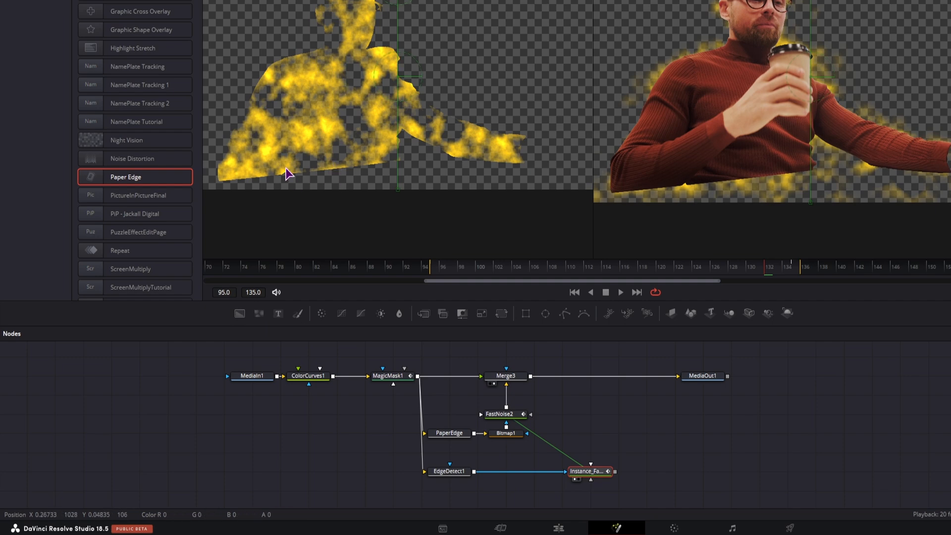
{"action": "left_click", "coordinate": [449, 471]}
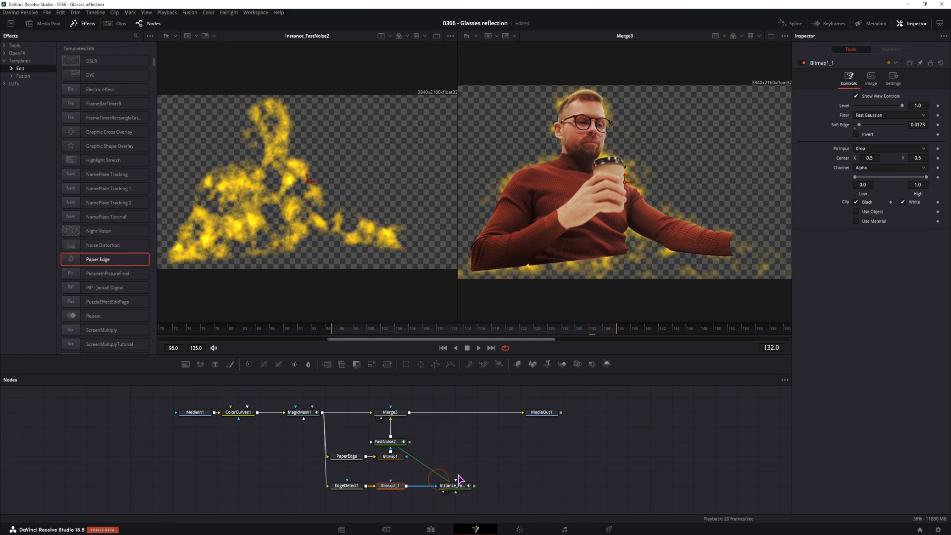
Wire a red-channel Bitmap into Instance_FastNoise2 and narrow its Low/High thresholds to thin the edges.
{"action": "left_click", "coordinate": [888, 168]}
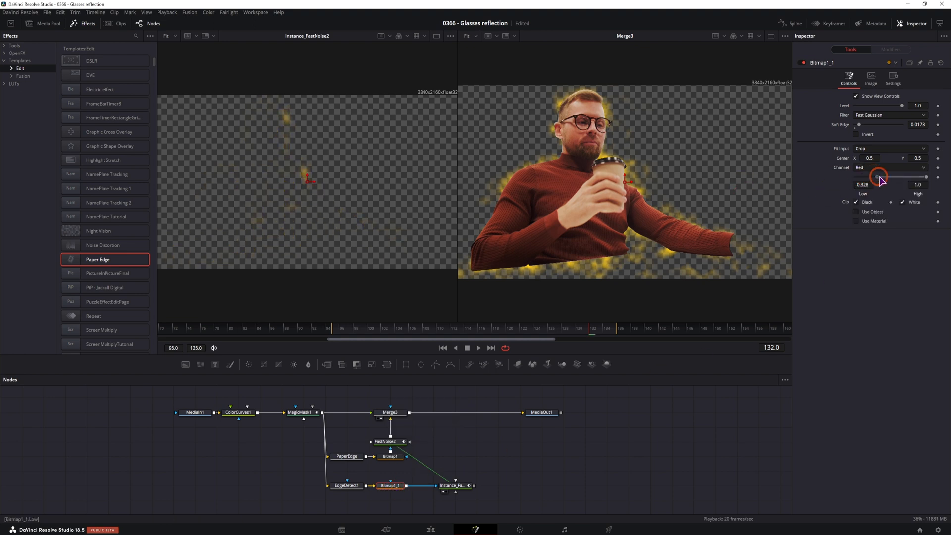
{"action": "left_click_drag", "start_coordinate": [879, 177], "coordinate": [876, 177]}
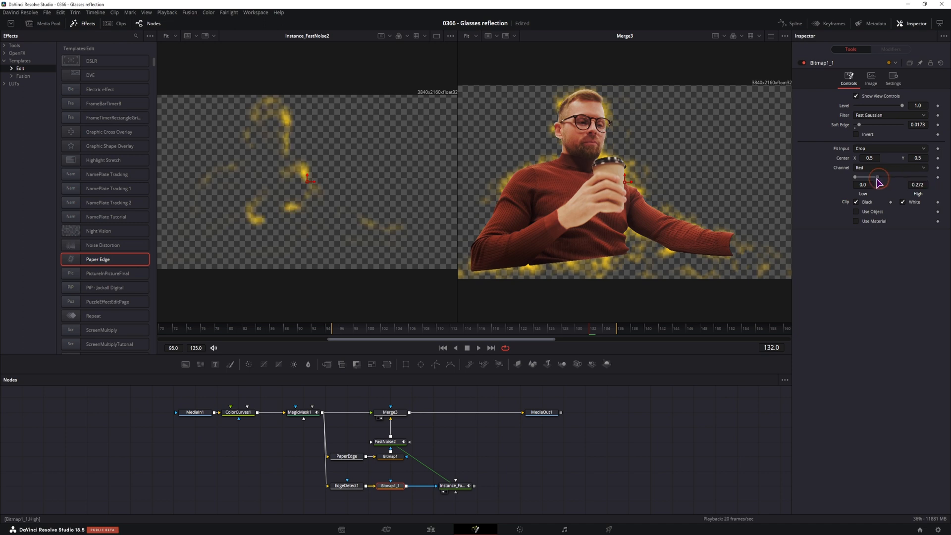
{"action": "left_click_drag", "start_coordinate": [879, 177], "coordinate": [870, 177]}
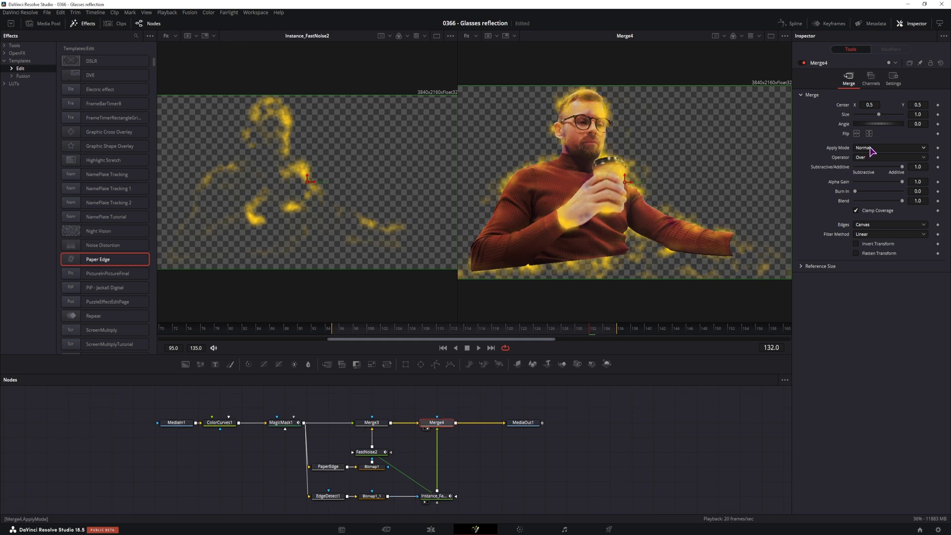
Audition Lighten, Overlay and Soft Light on Merge4, settling on Lighten for the edge noise.
{"action": "left_click", "coordinate": [889, 147]}
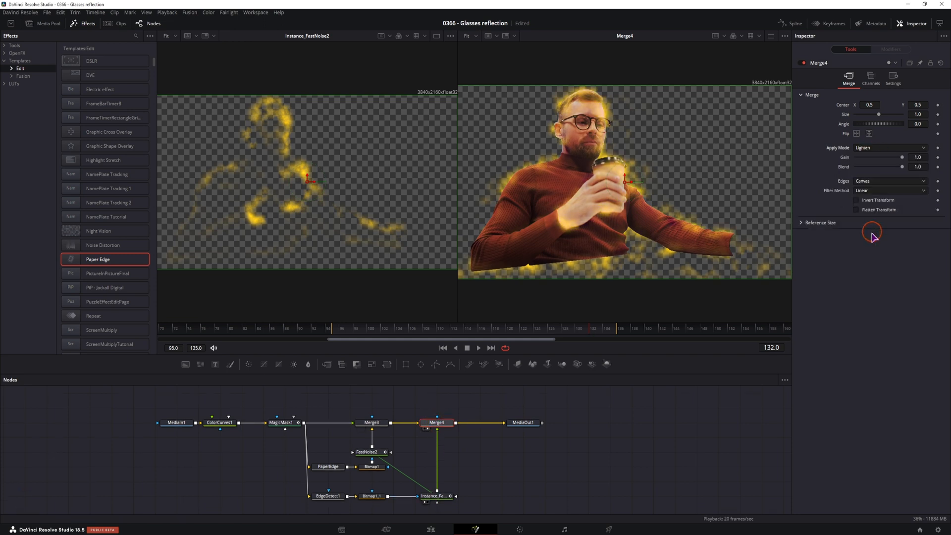
{"action": "left_click", "coordinate": [890, 147]}
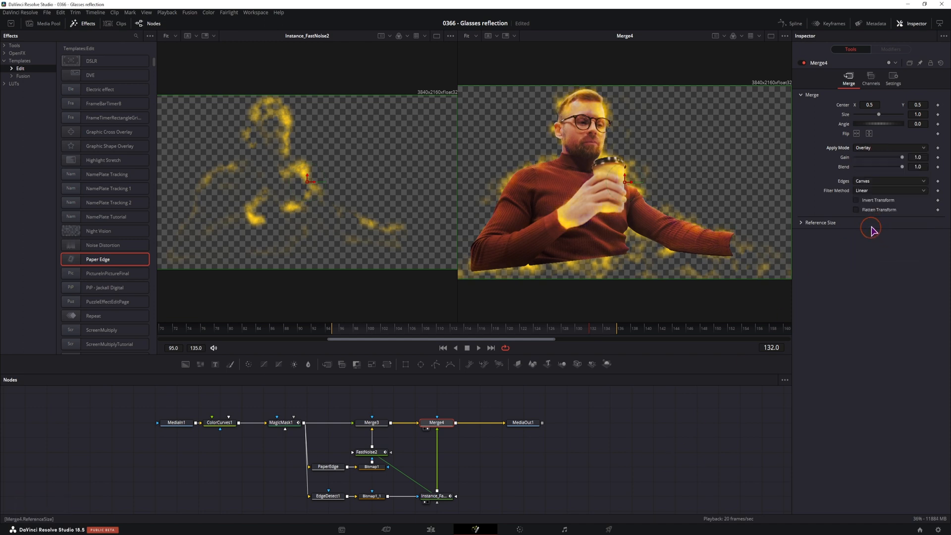
{"action": "left_click", "coordinate": [888, 147]}
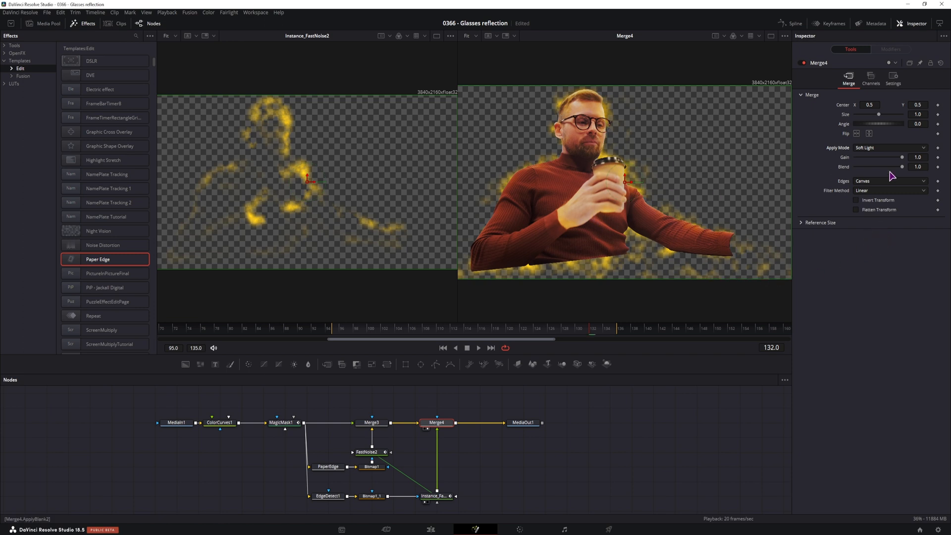
{"action": "left_click", "coordinate": [888, 147]}
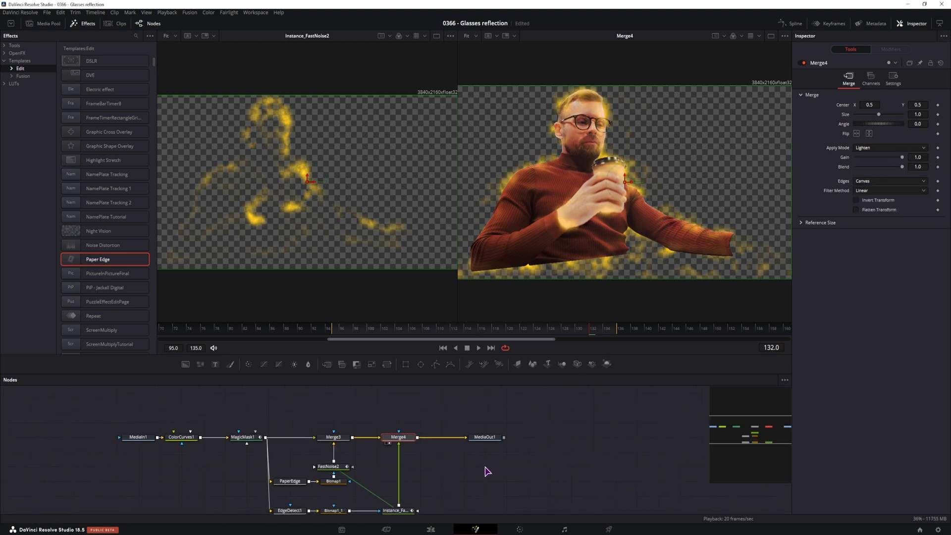
{"action": "mouse_move", "coordinate": [172, 458]}
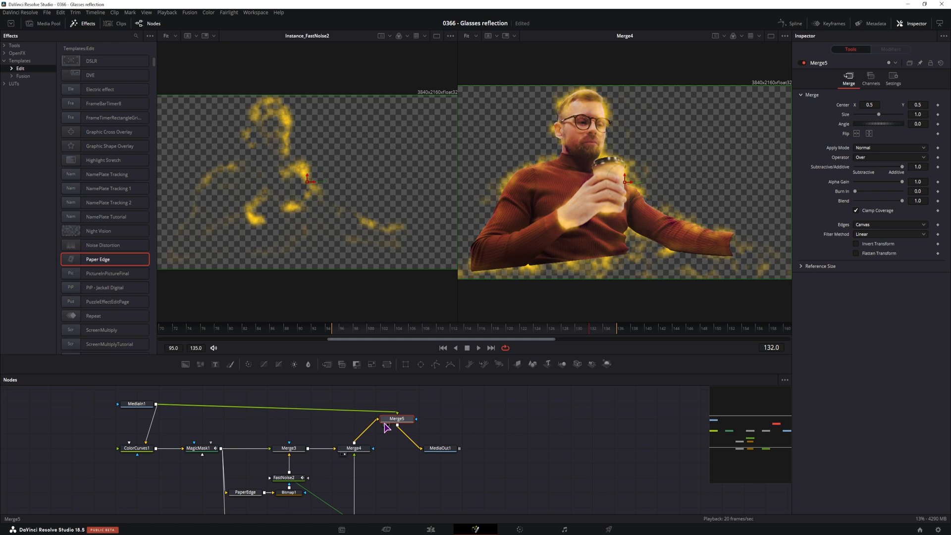
Add Merge5 with MediaIn1 behind the glowing man, view MediaOut1 and cycle Merge4's Apply Mode.
{"action": "key", "text": "ctrl+t"}
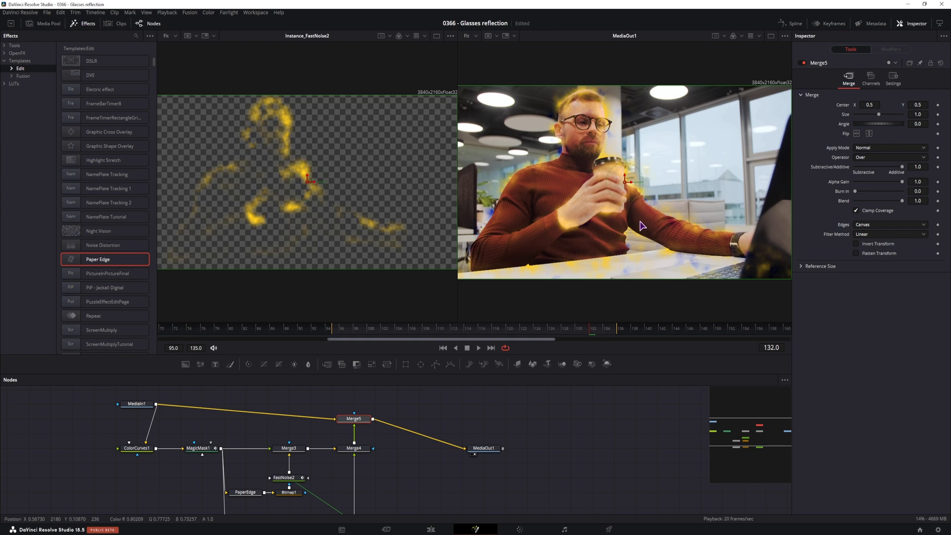
{"action": "left_click", "coordinate": [354, 448]}
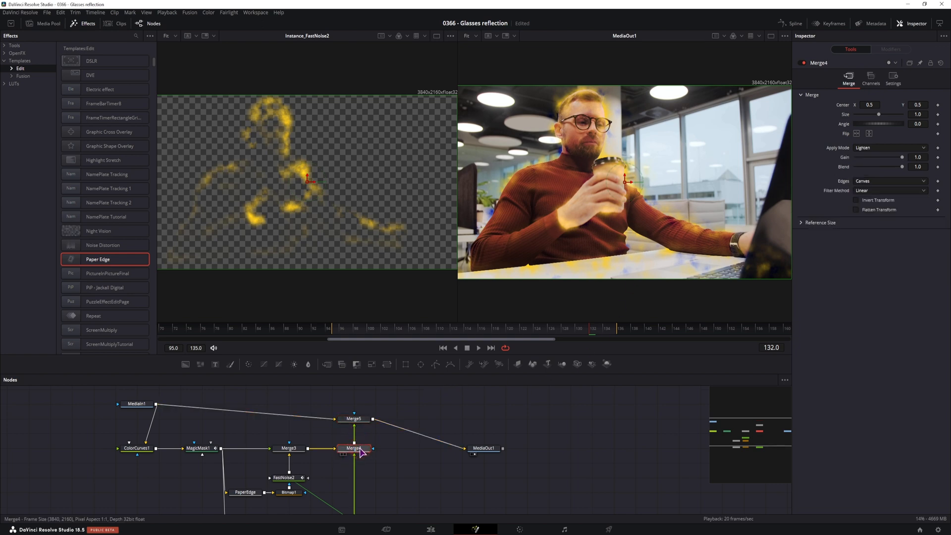
{"action": "left_click", "coordinate": [889, 147]}
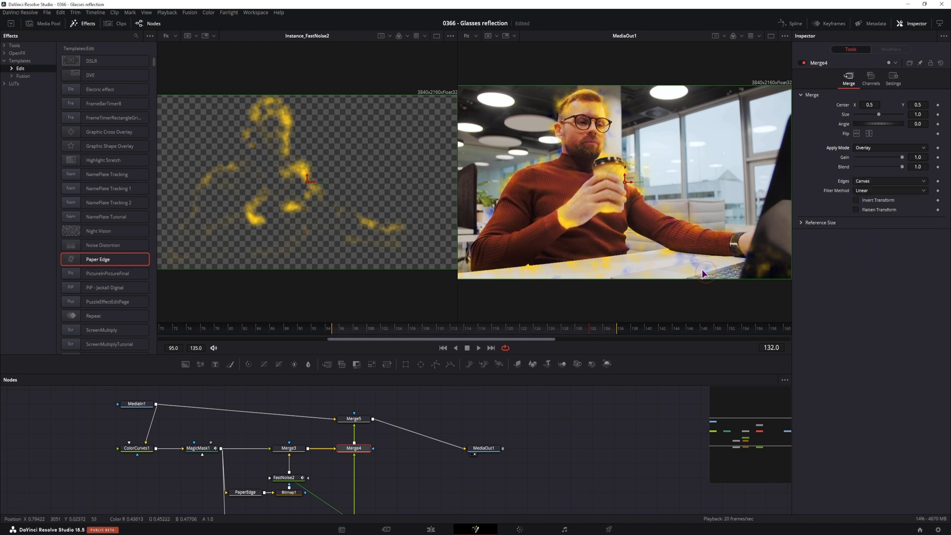
{"action": "mouse_move", "coordinate": [650, 185]}
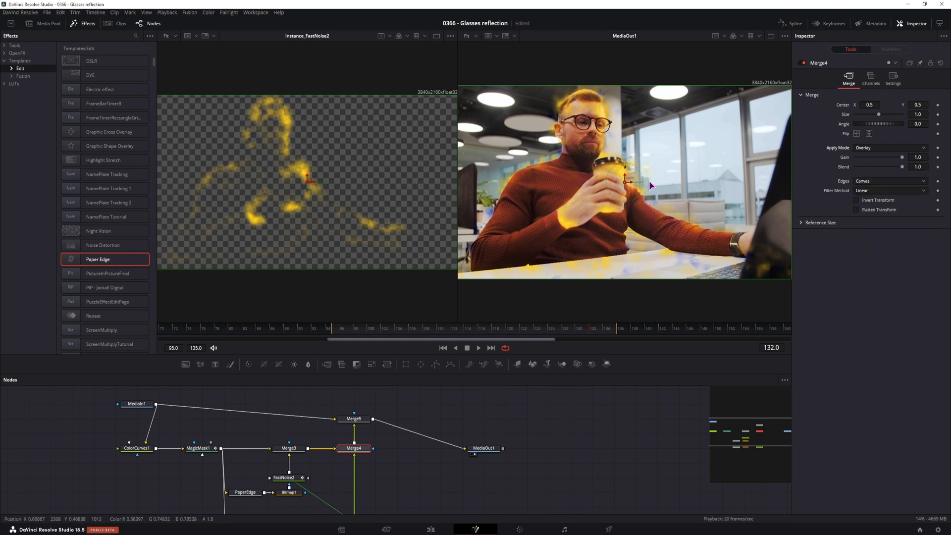
{"action": "left_click", "coordinate": [889, 147]}
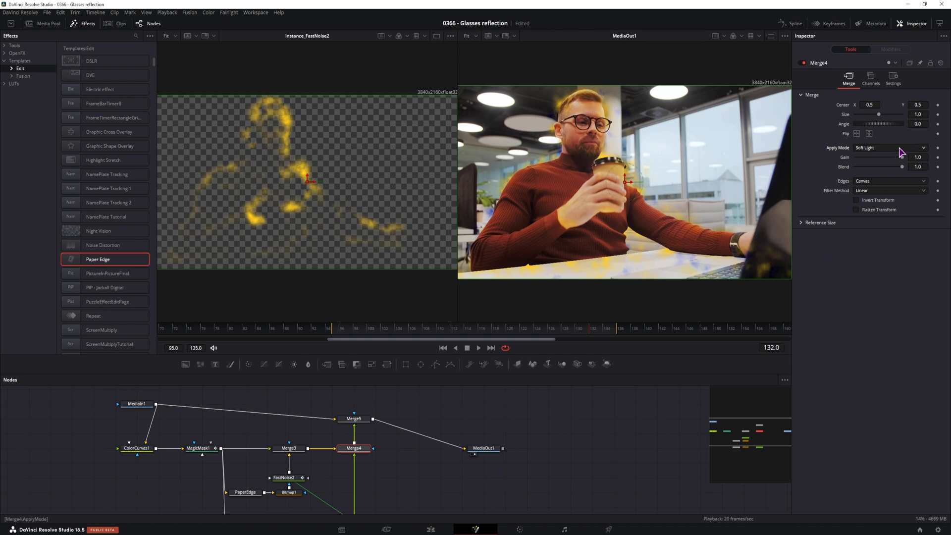
{"action": "left_click", "coordinate": [888, 147]}
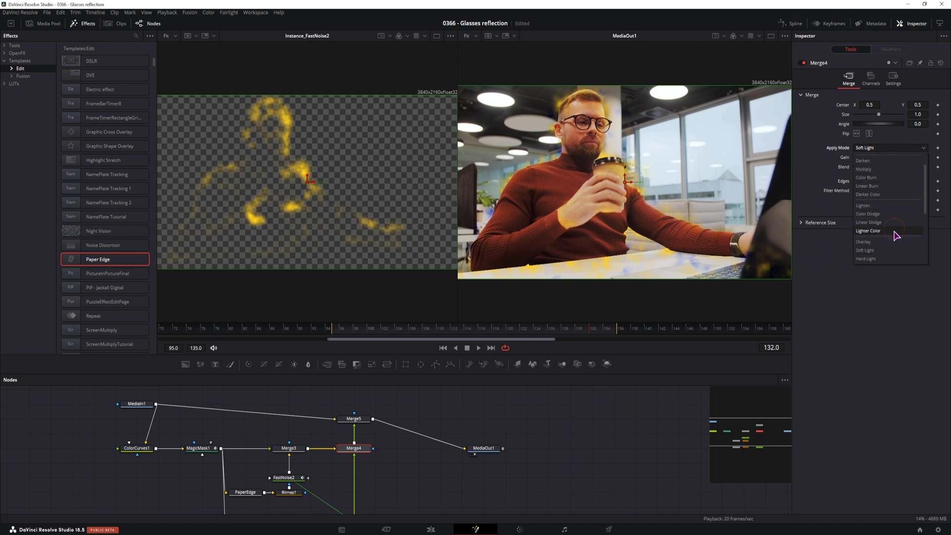
{"action": "left_click", "coordinate": [862, 205]}
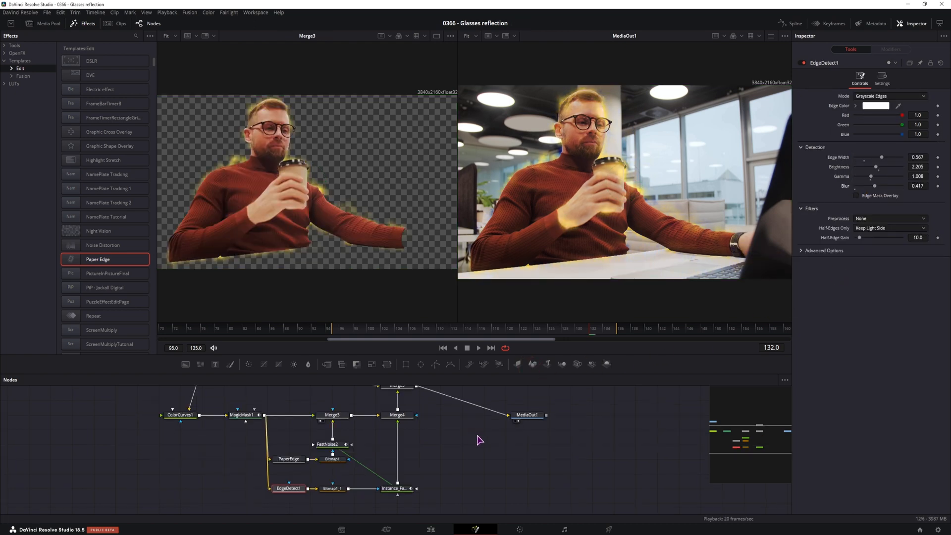
Show EdgeDetect1's settings and scrub to frames 111 and 129 to check the yellow glow follows the man.
{"action": "left_click", "coordinate": [425, 330]}
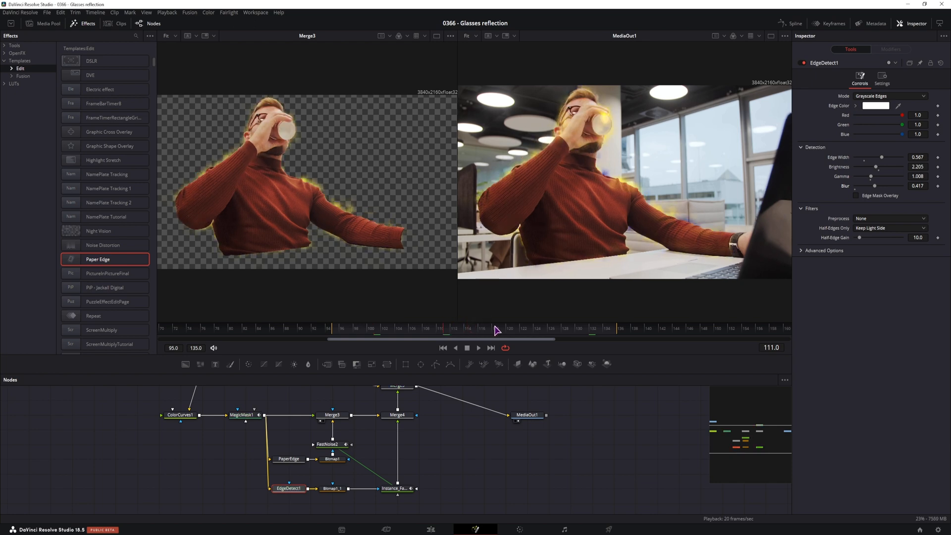
{"action": "left_click", "coordinate": [540, 327]}
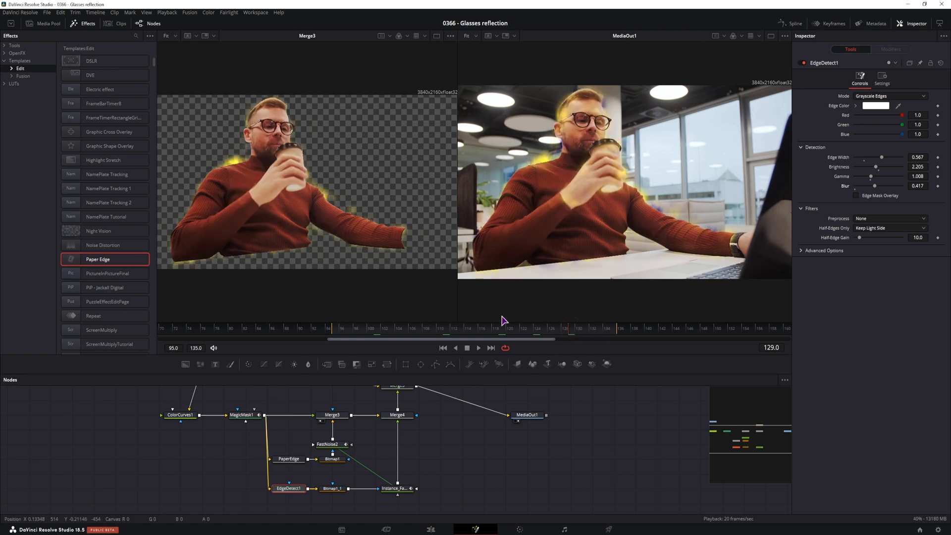
{"action": "mouse_move", "coordinate": [488, 280]}
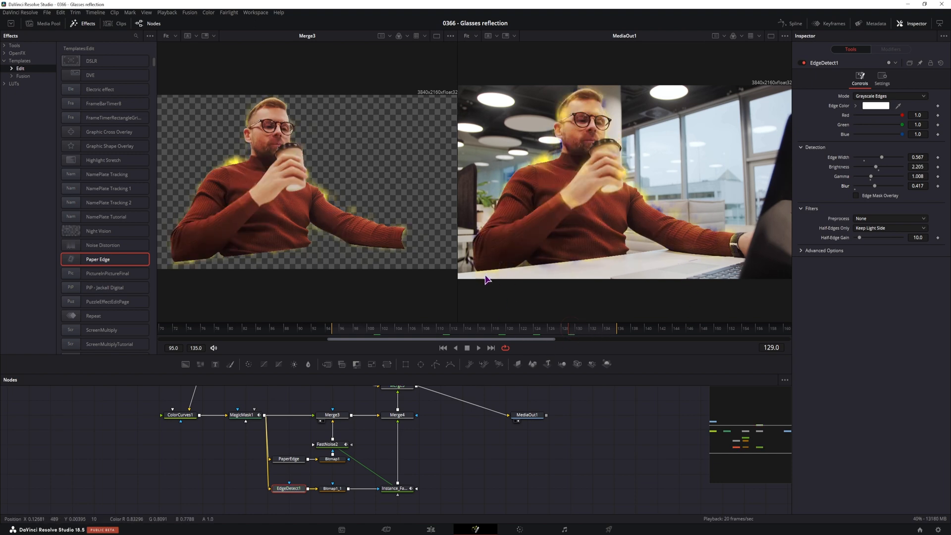
{"action": "mouse_move", "coordinate": [693, 282]}
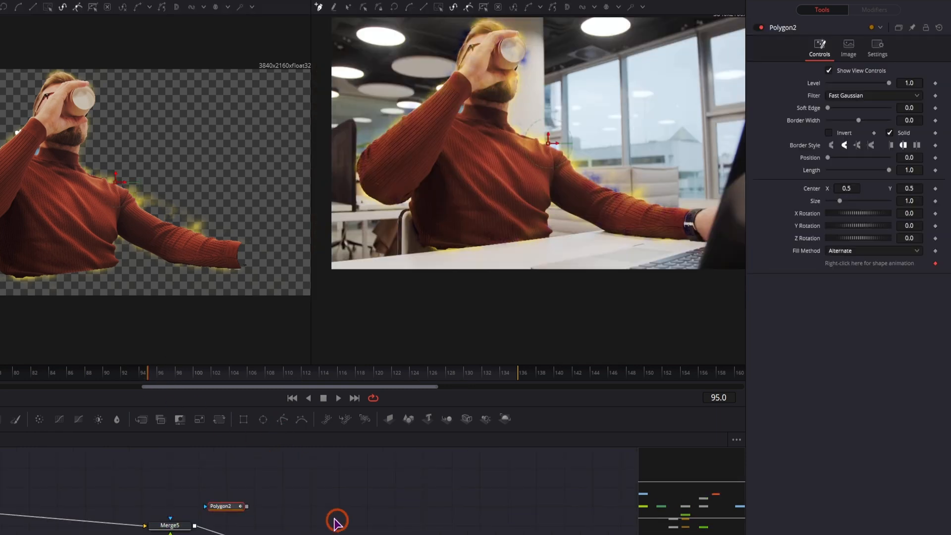
{"action": "mouse_move", "coordinate": [597, 231]}
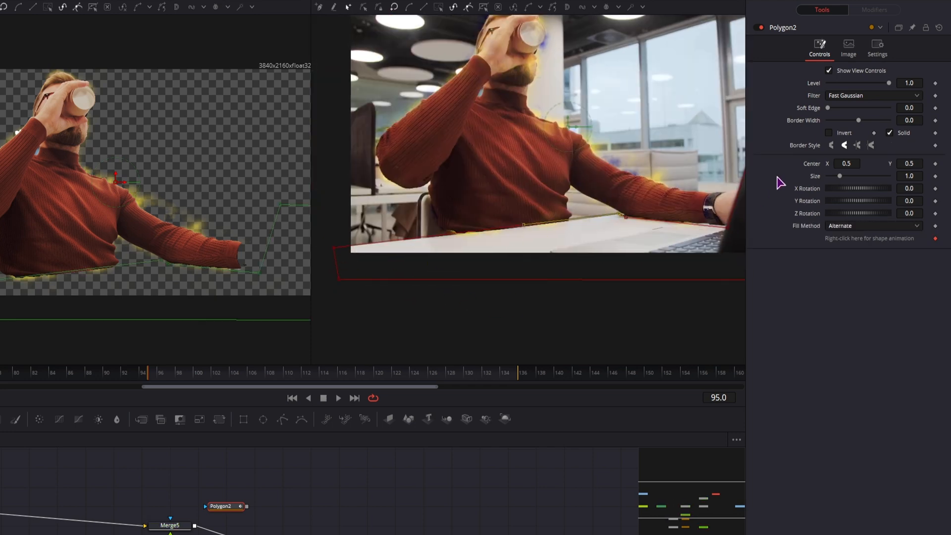
Soften the table polygon mask to Soft Edge 0.0346 with Invert on, and step through frames to verify it.
{"action": "left_click_drag", "start_coordinate": [827, 107], "coordinate": [837, 107]}
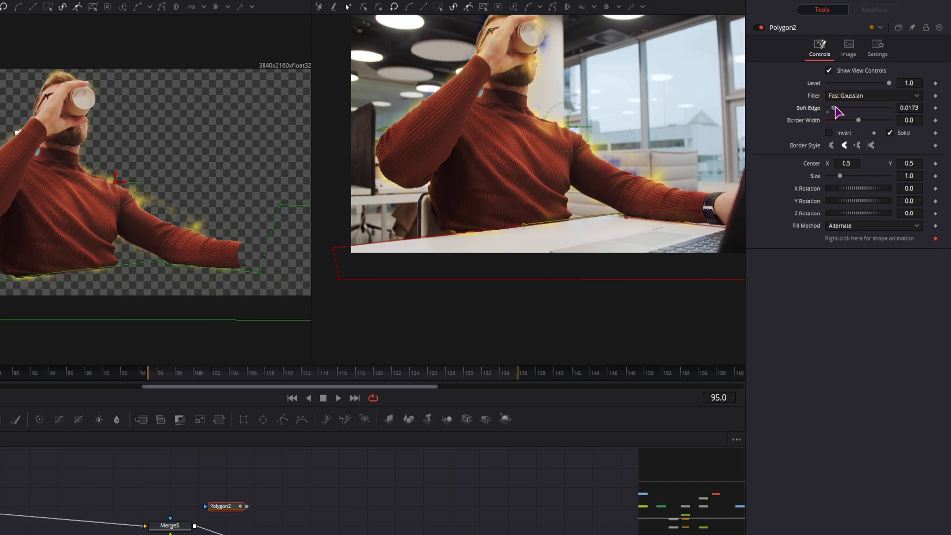
{"action": "left_click", "coordinate": [306, 370]}
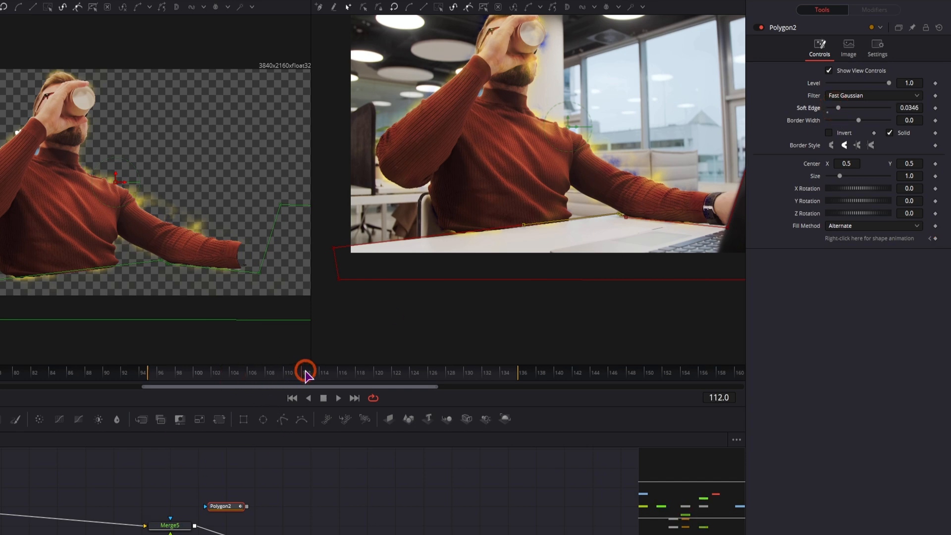
{"action": "left_click_drag", "start_coordinate": [306, 373], "coordinate": [423, 373]}
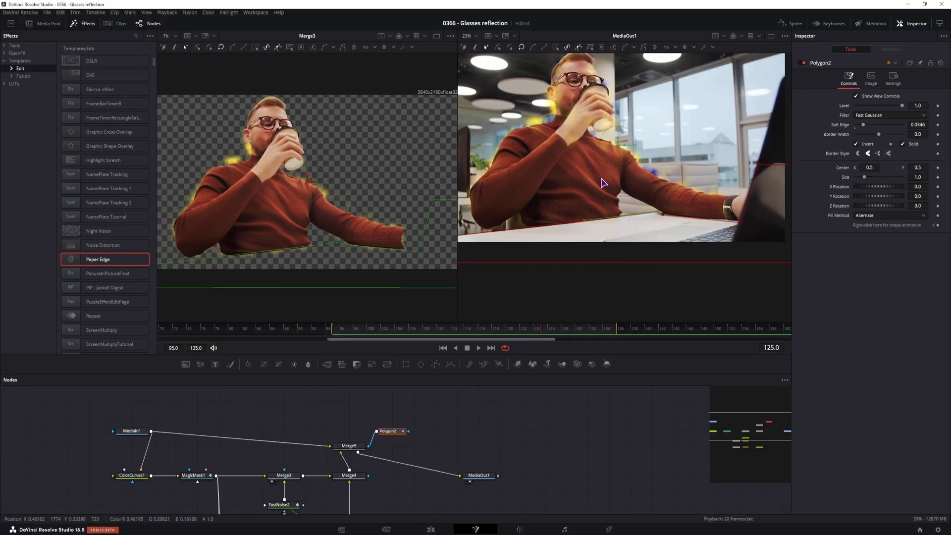
{"action": "left_click", "coordinate": [585, 333]}
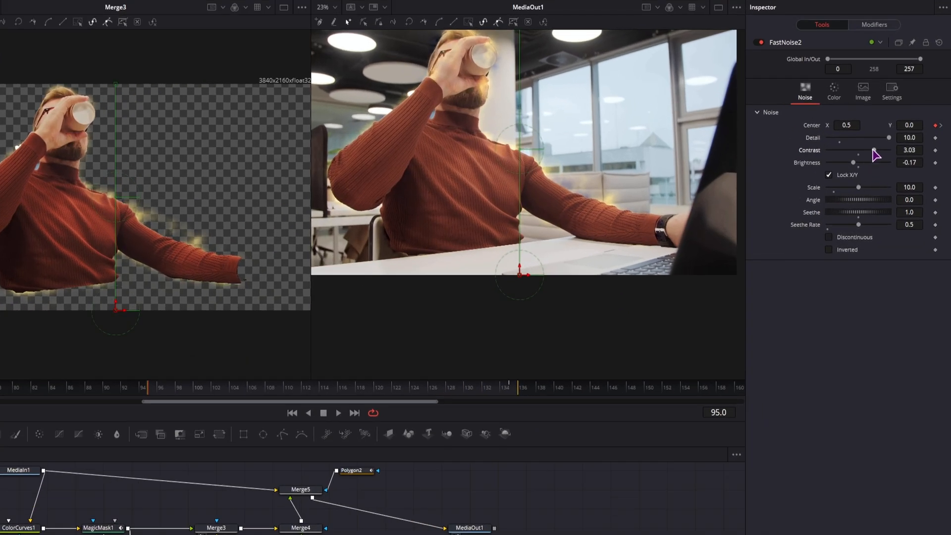
Settle FastNoise2 at Contrast 1.63 and Brightness 0.14 for a softer, more even glow.
{"action": "left_click_drag", "start_coordinate": [855, 149], "coordinate": [880, 149]}
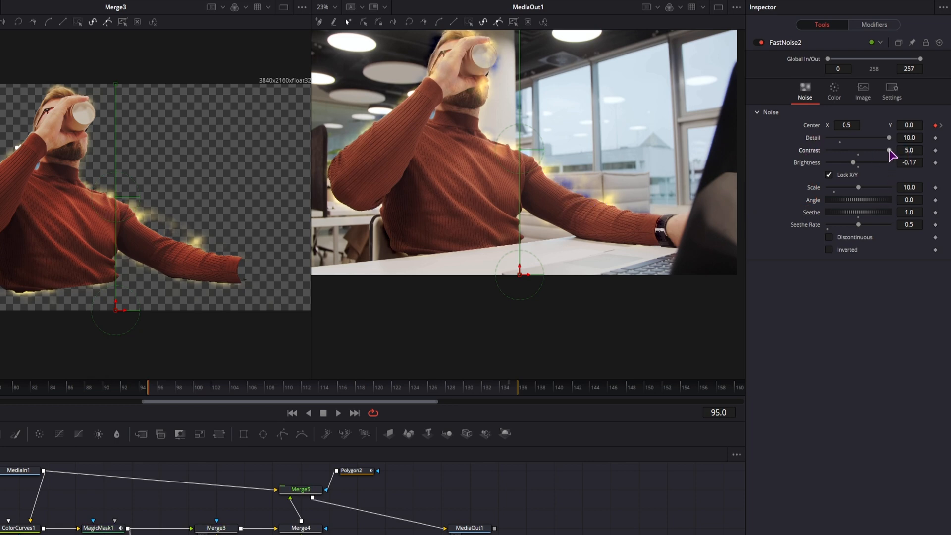
{"action": "left_click_drag", "start_coordinate": [888, 149], "coordinate": [866, 149]}
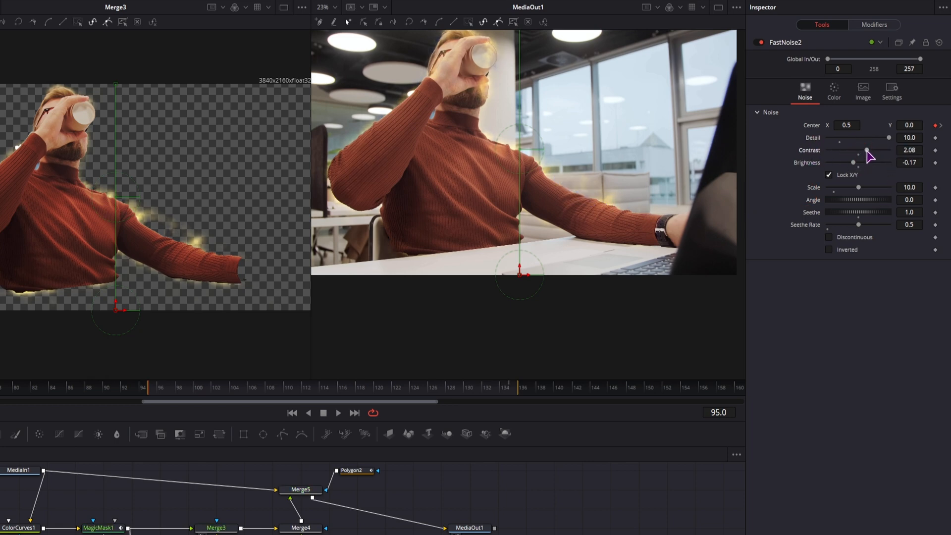
{"action": "left_click_drag", "start_coordinate": [866, 153], "coordinate": [858, 163]}
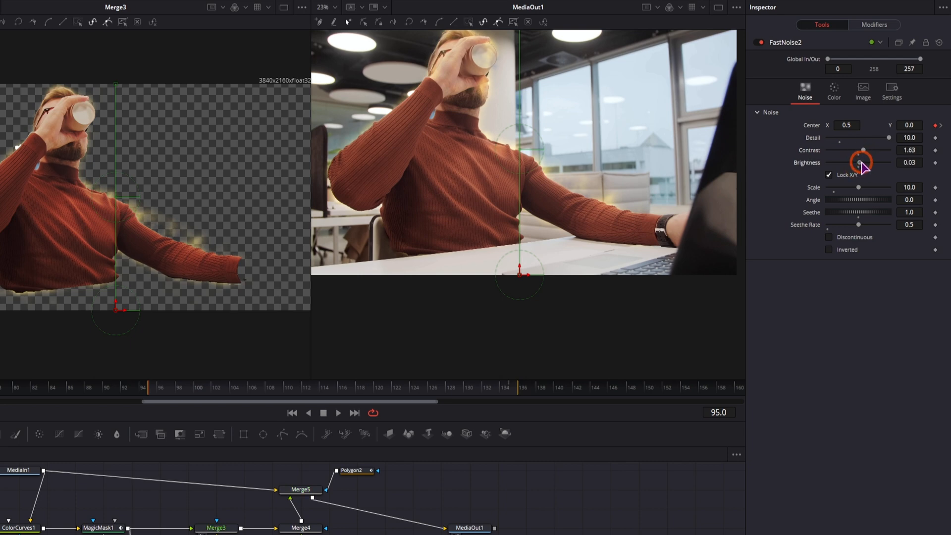
{"action": "left_click_drag", "start_coordinate": [859, 162], "coordinate": [874, 163]}
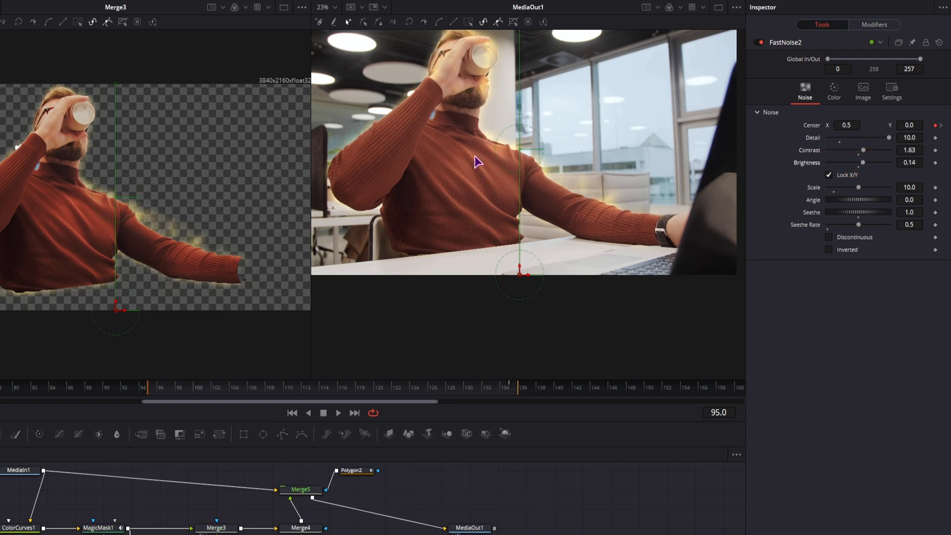